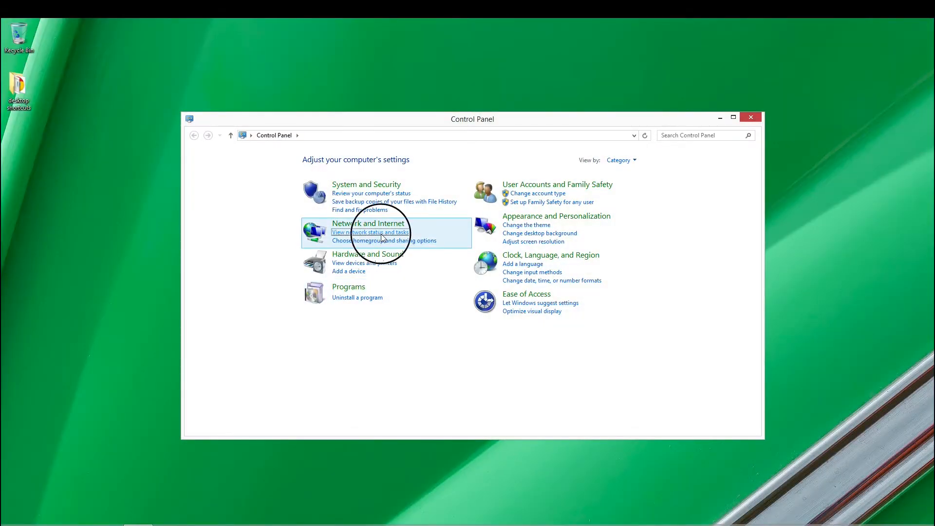
From the network adapters list, open Ethernet's properties and select Internet Protocol Version 4 (TCP/IPv4)
click(369, 232)
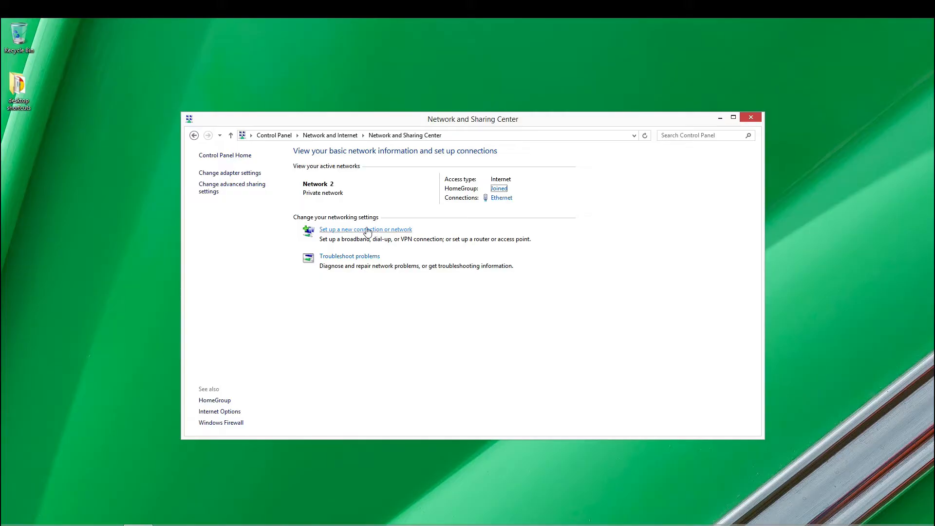
click(229, 172)
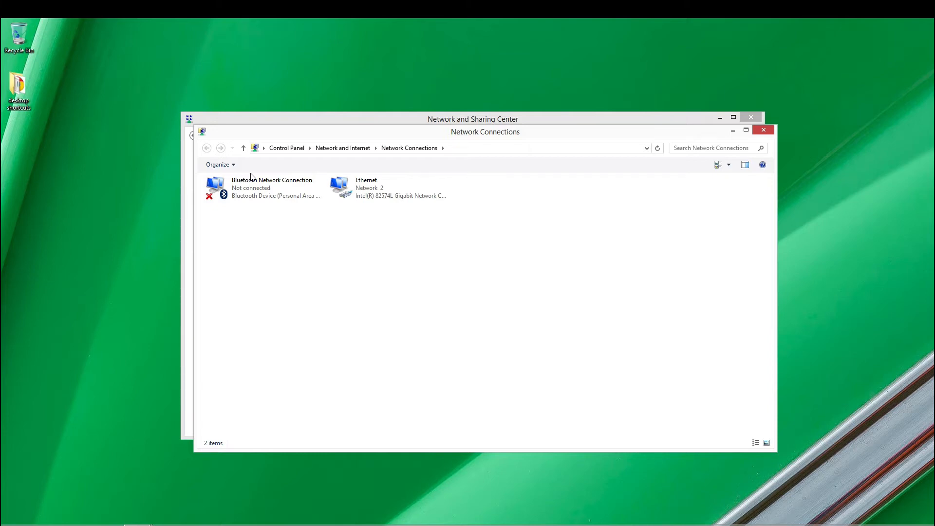
right_click(366, 188)
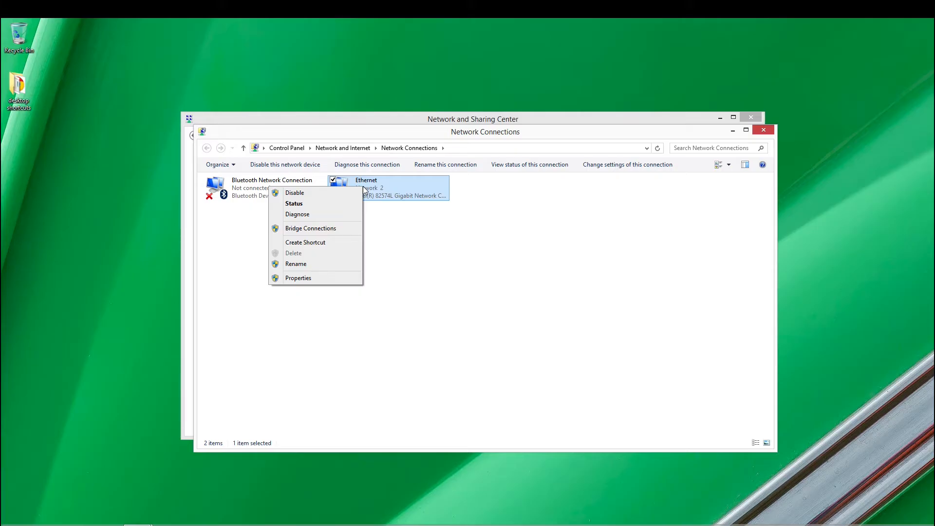
mouse_move(335, 251)
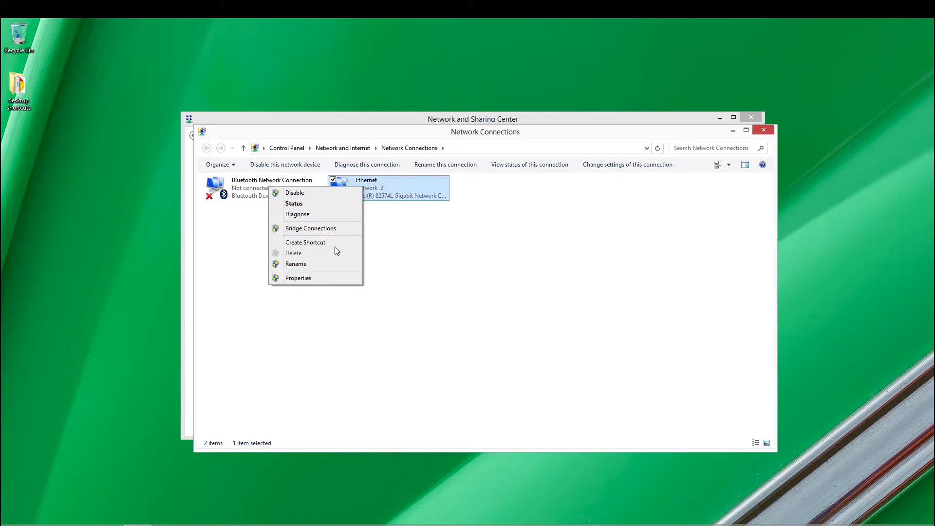
click(298, 278)
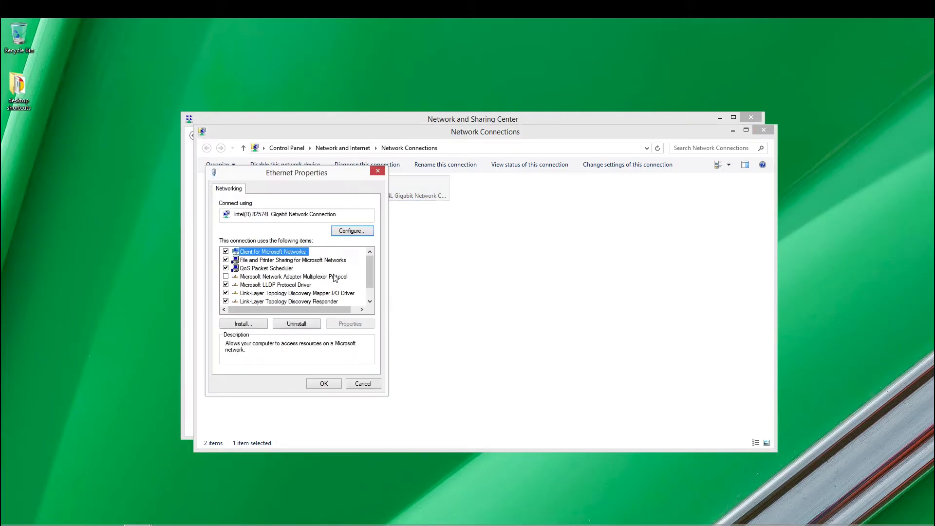
scroll(down, 3)
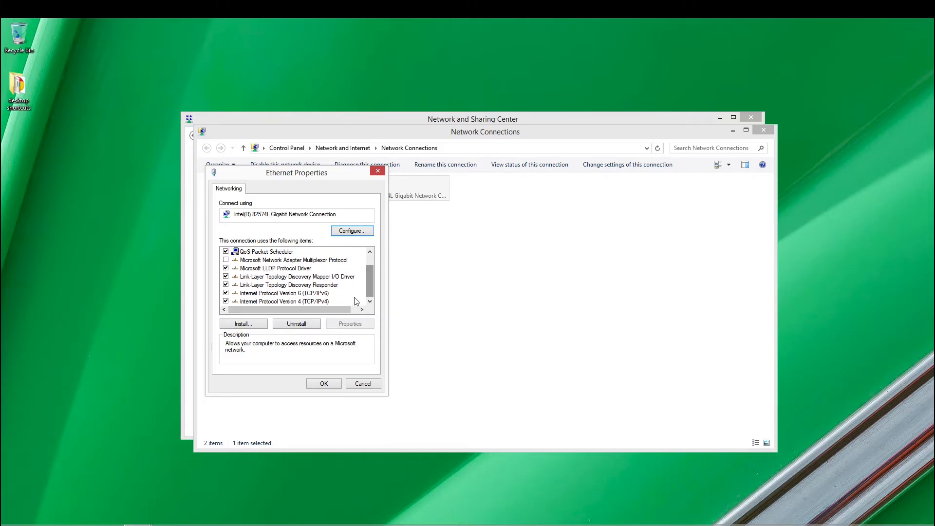
click(284, 301)
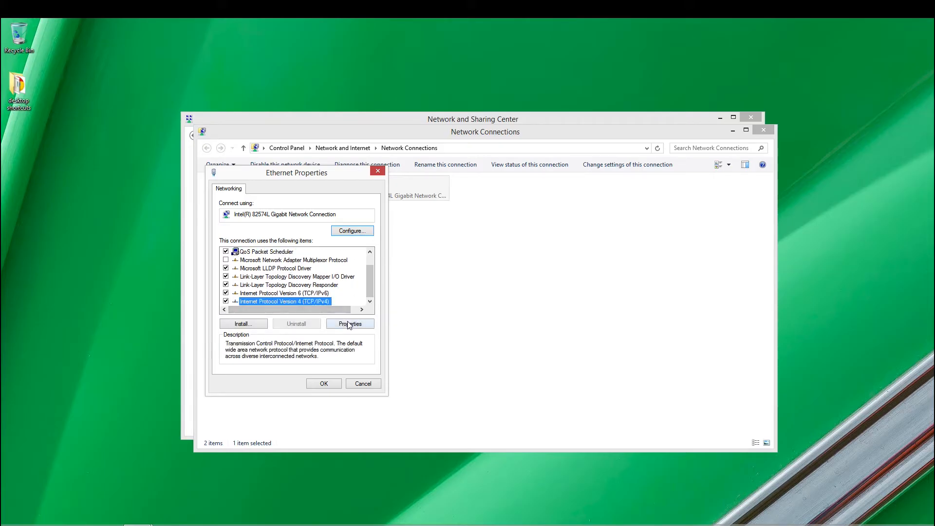
Switch IPv4 to a fixed address 192.168.1.50 with subnet mask 255.255.255.0 and apply
click(350, 324)
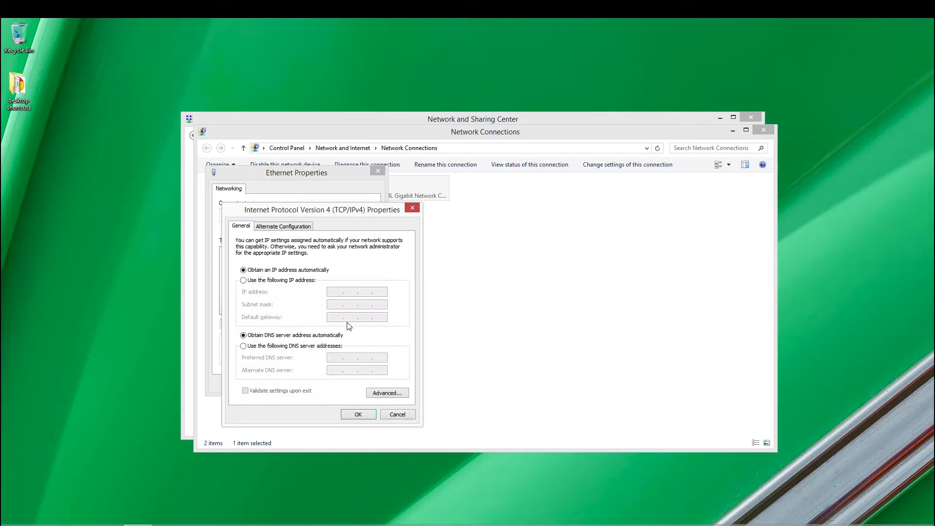
click(243, 280)
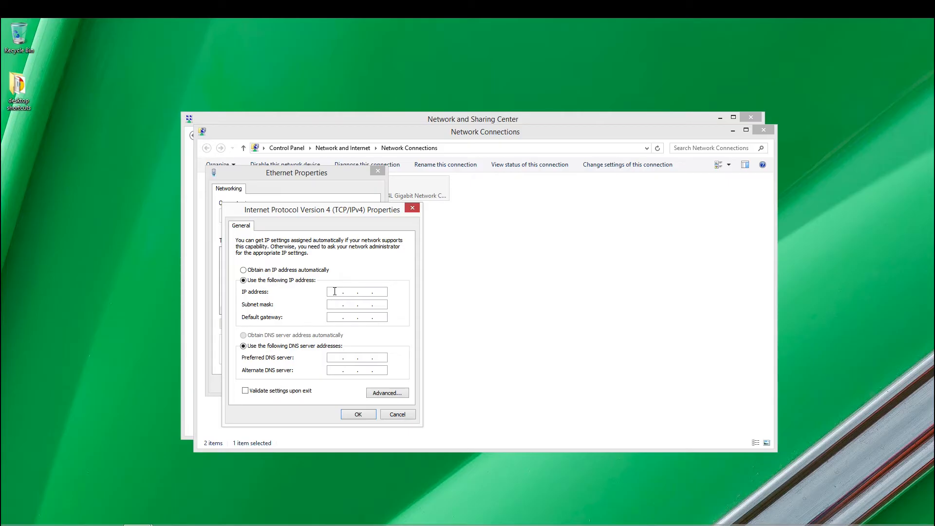
text(192)
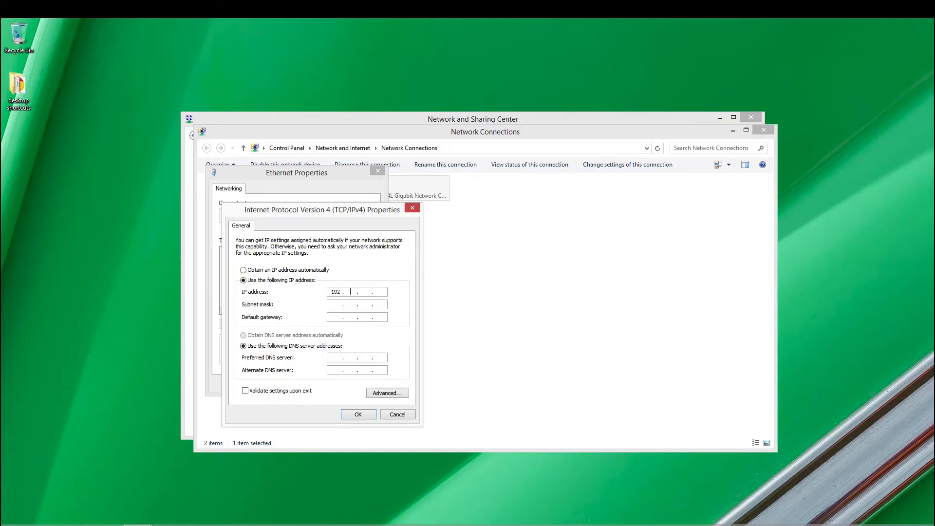
text(168.1)
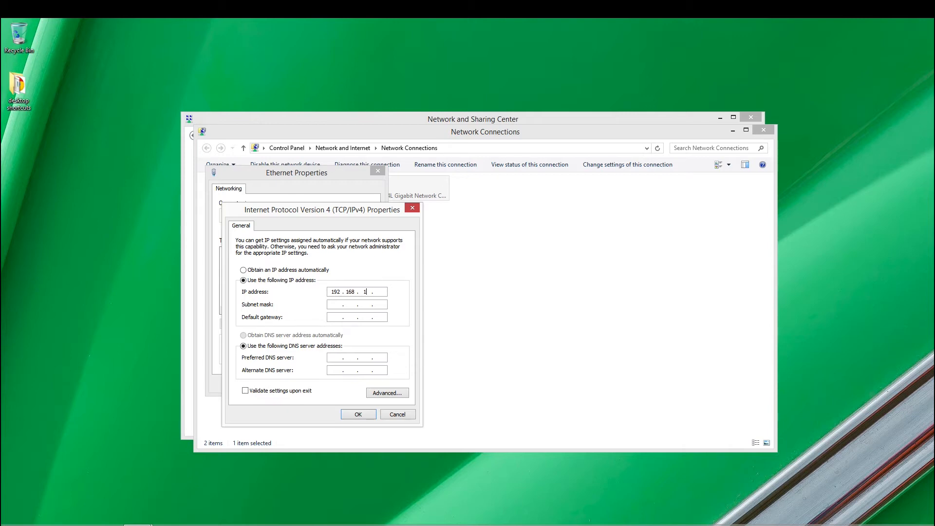
text(50)
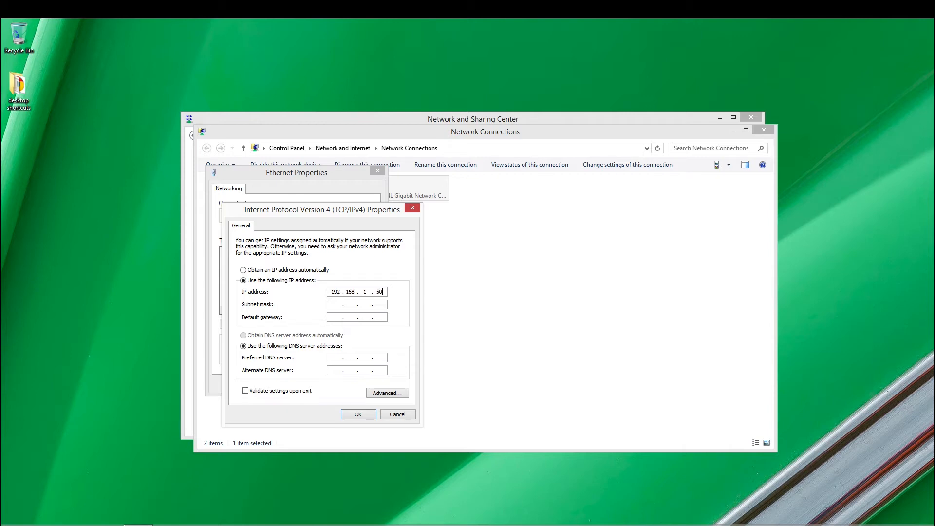
text(255.255.255.0)
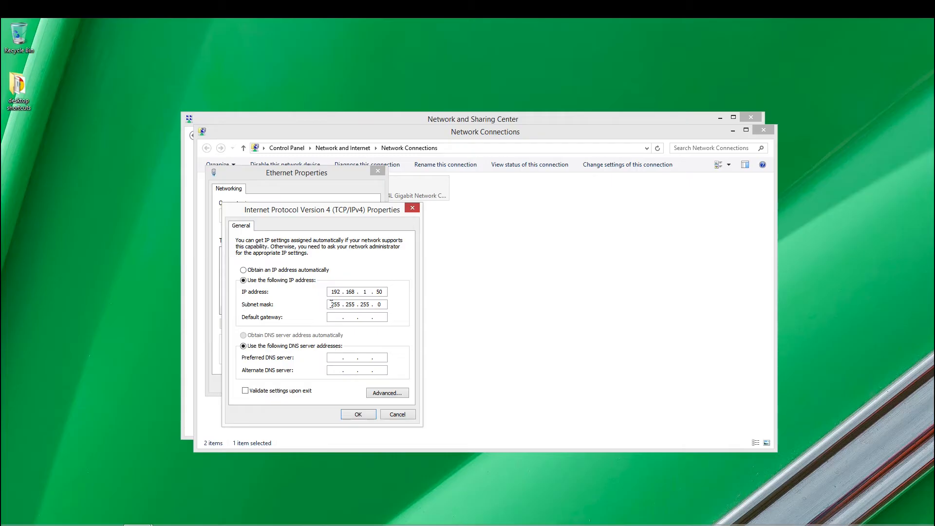
click(358, 414)
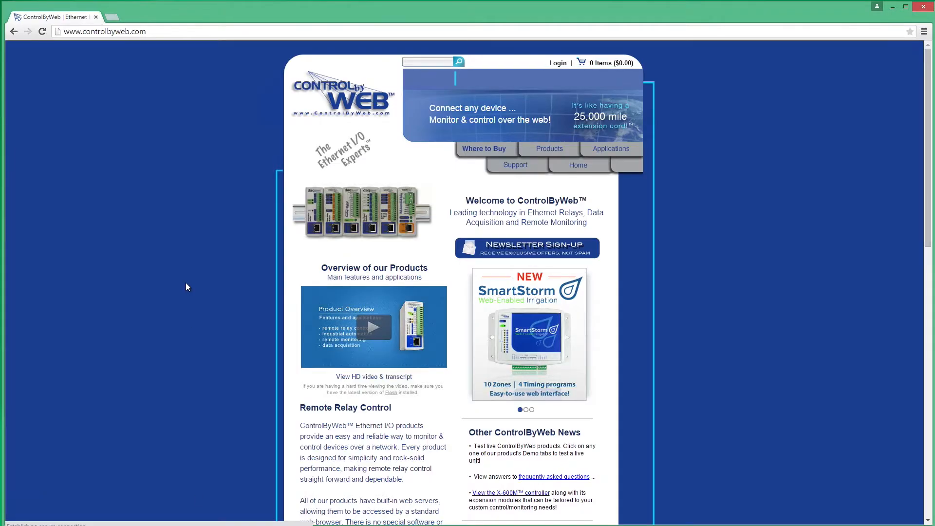
Load the relay at 192.168.1.2, open its Network tab and log in as admin
click(119, 31)
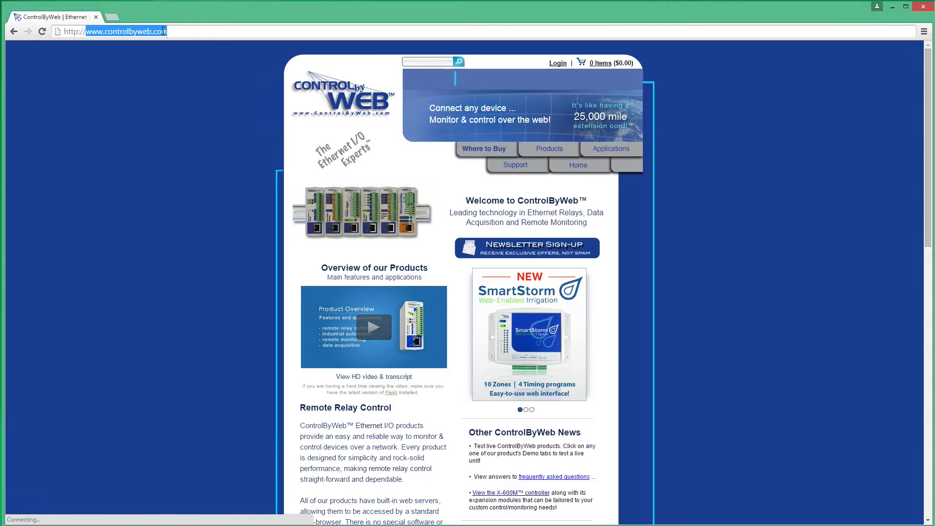
text(192.168.1.2/setup.html)
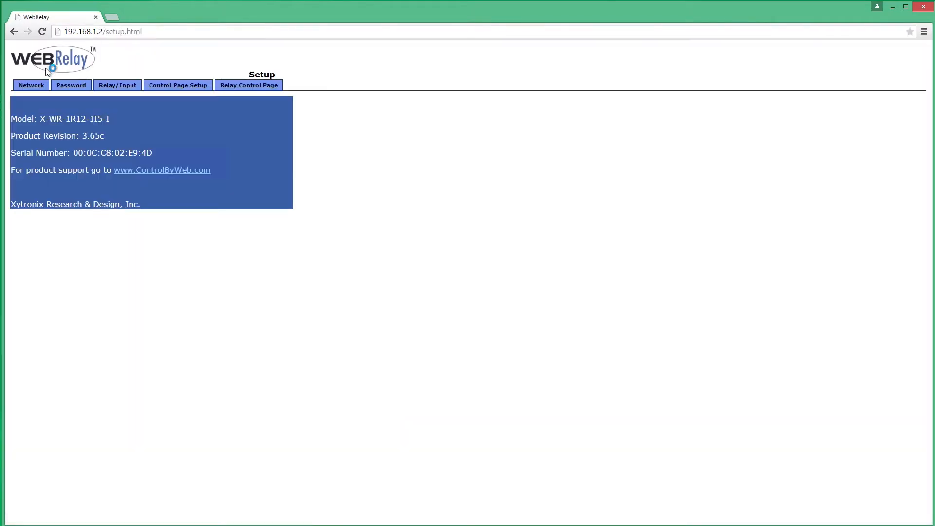
click(30, 84)
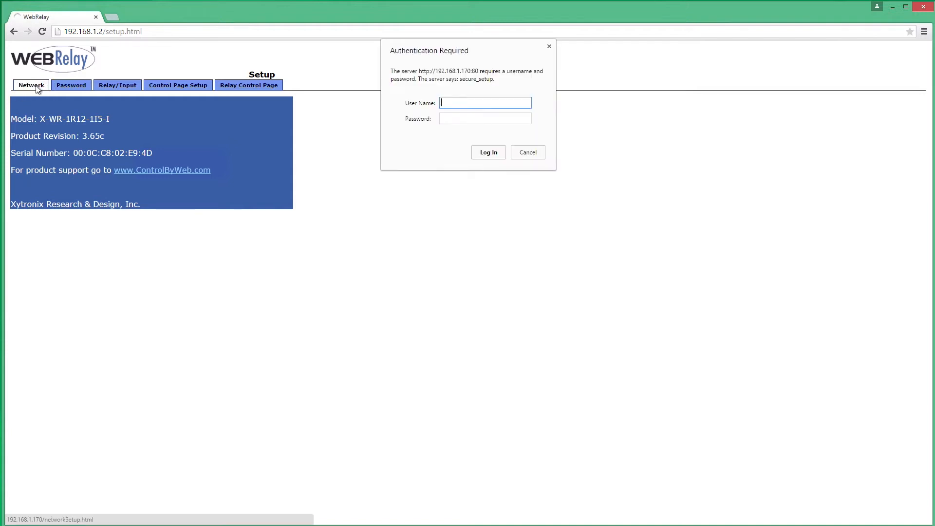
text(admin)
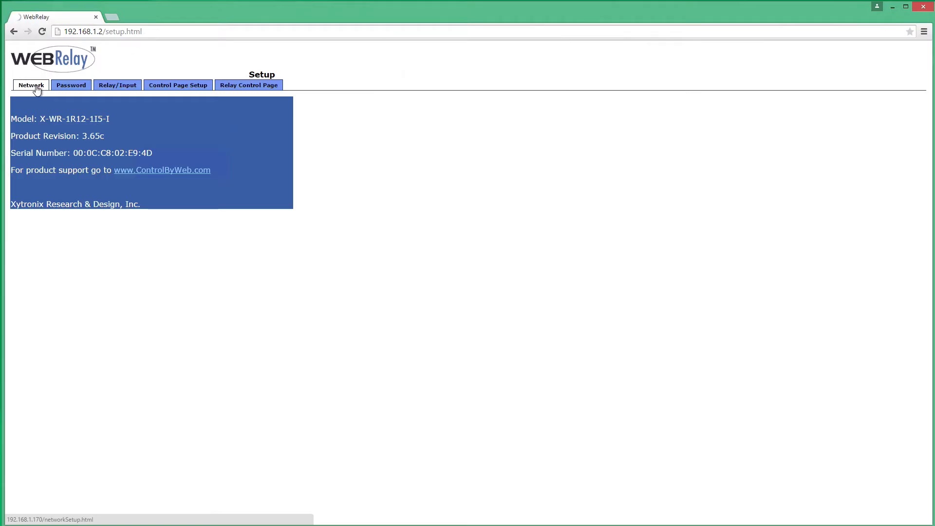
click(30, 85)
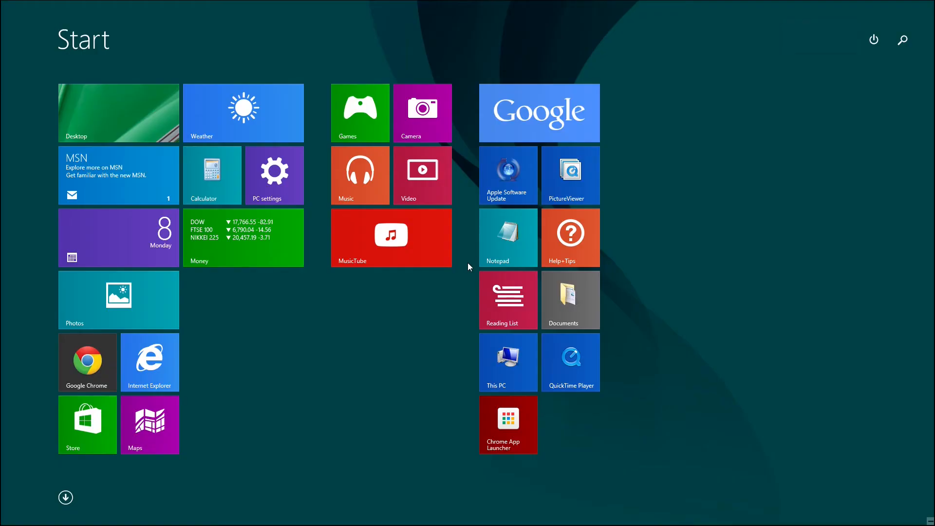
Search the Start screen for 'com' and launch Command Prompt as administrator
text(command Prompt)
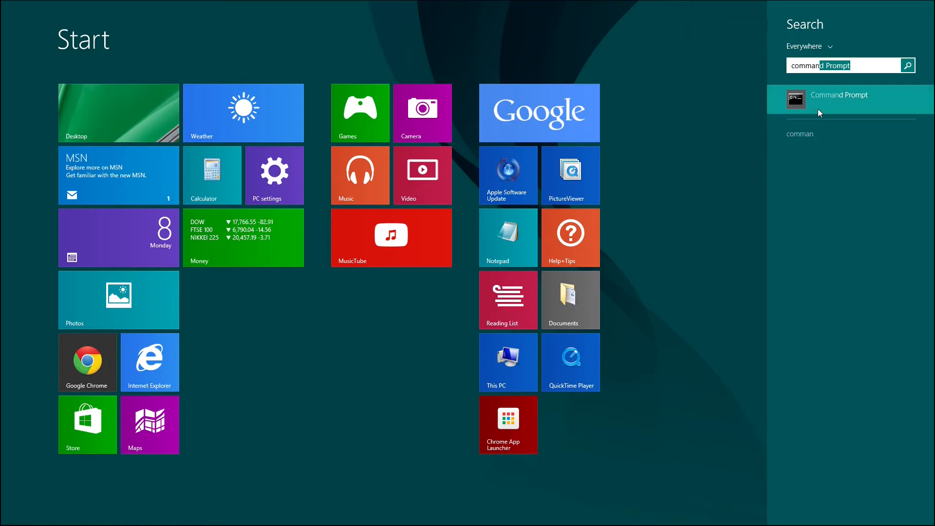
right_click(842, 95)
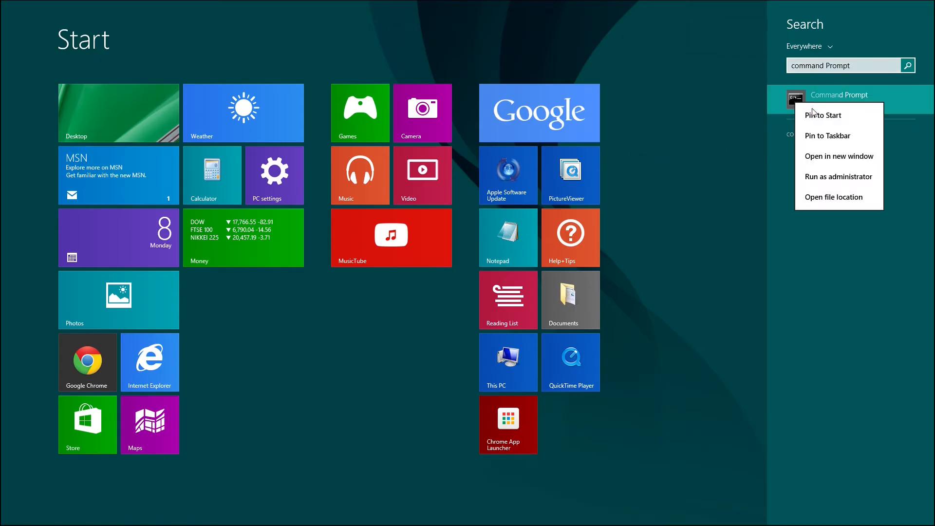
click(837, 177)
text(arp)
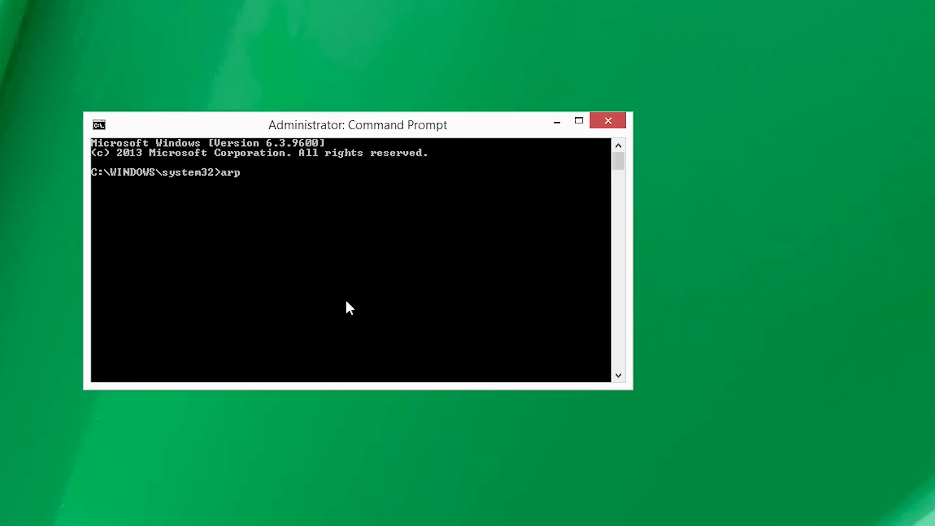
Enter arp -s mapping 10.10.10.40 to hardware address 00-0c-c8-01-00-01
text(-s)
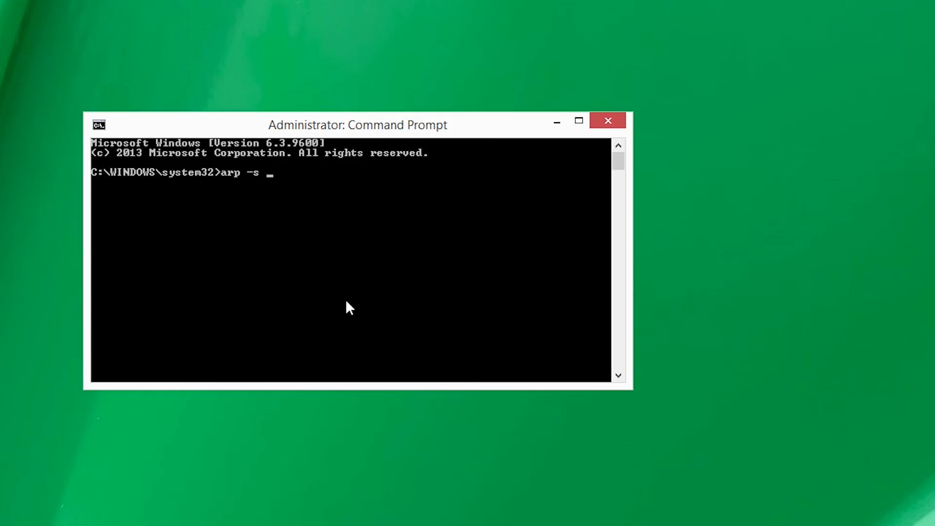
text(10.10)
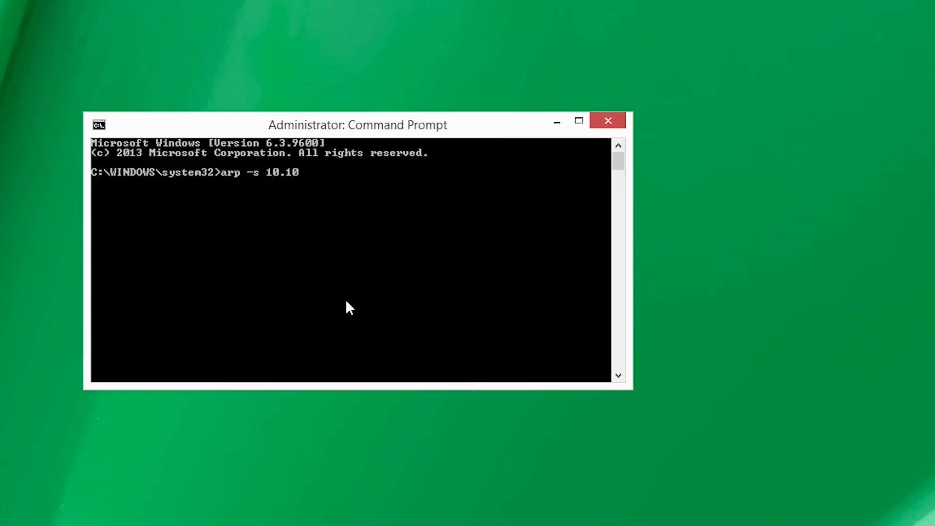
text(.10.40)
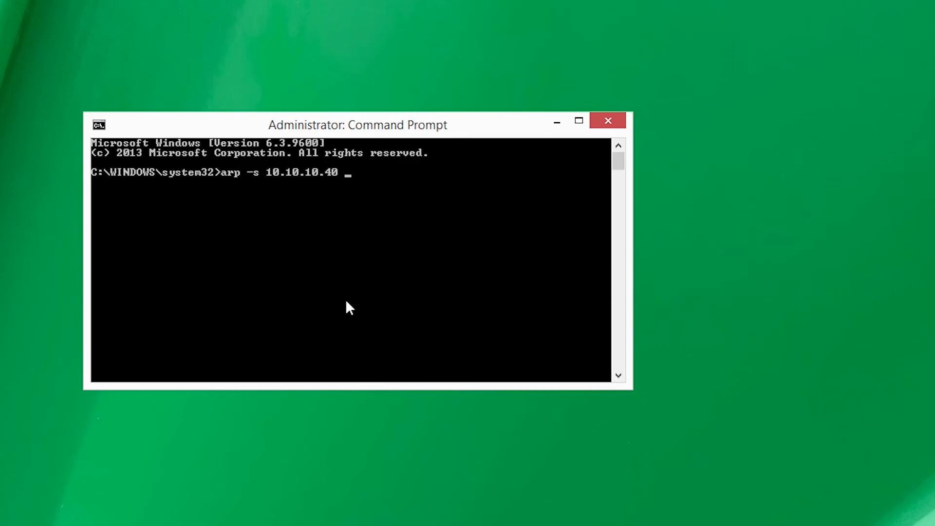
text(00-0c)
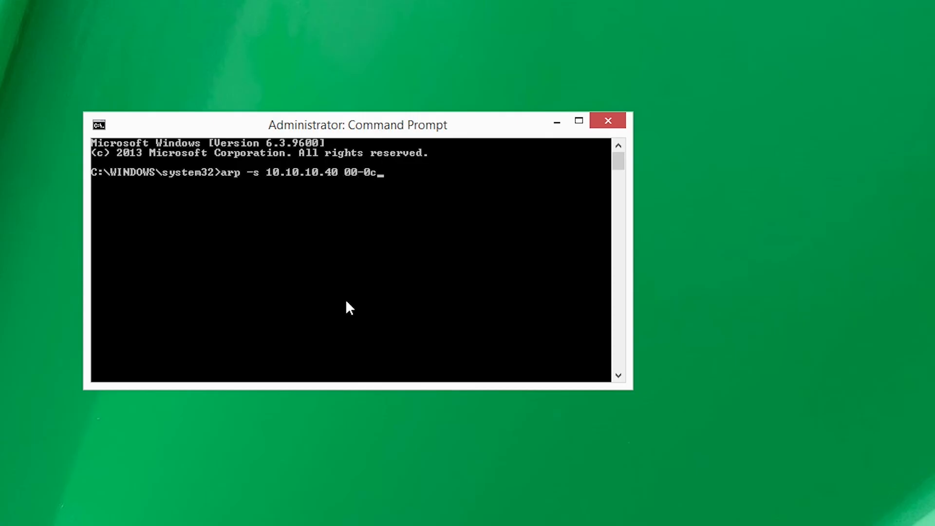
text(-c8)
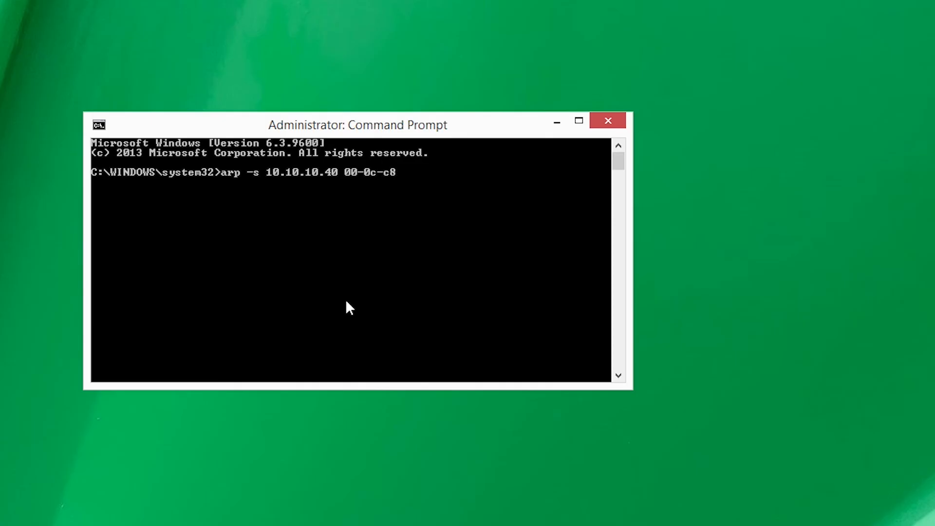
text(-01-00)
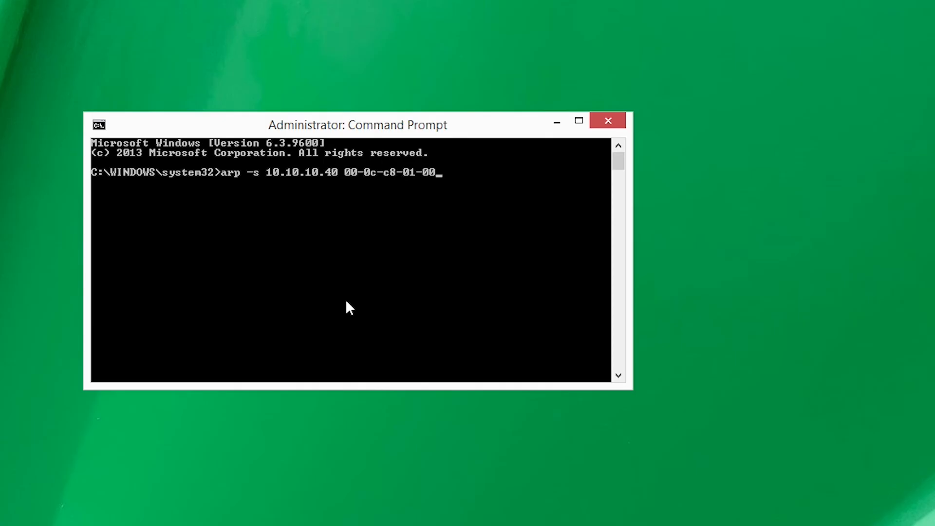
text(01)
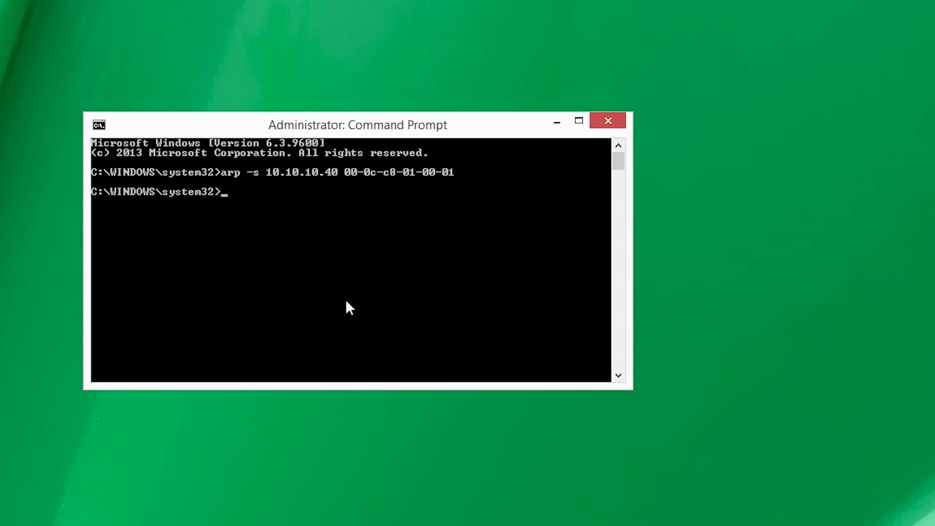
Ping 10.10.10.40 with 102-byte packets using ping -l 102
text(ping -l)
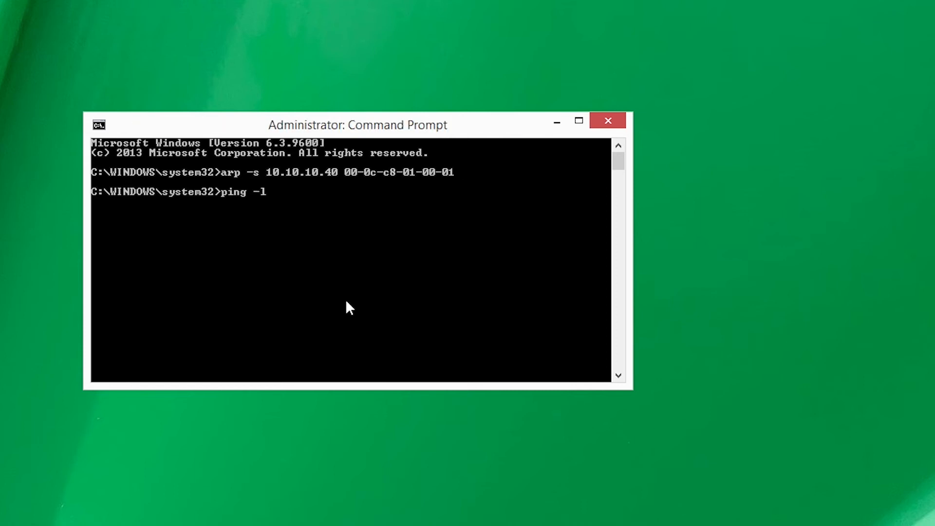
text(102)
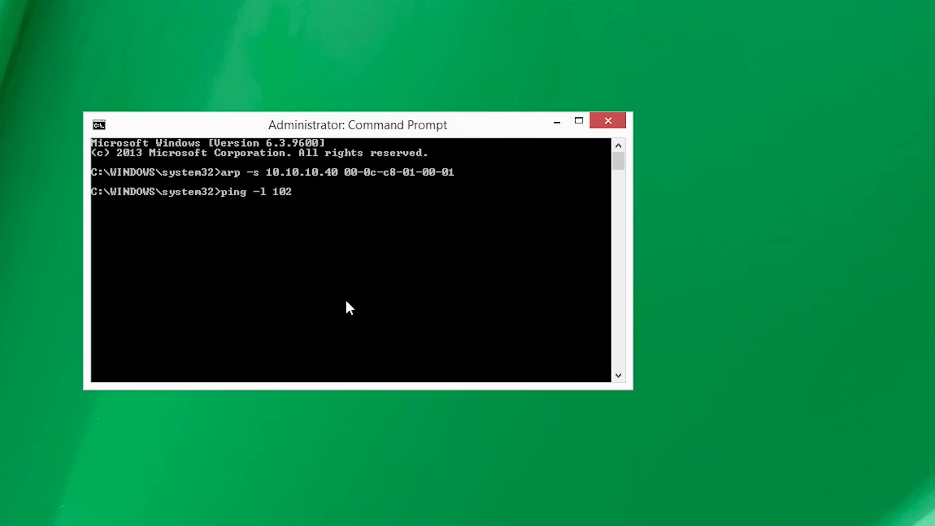
text(1)
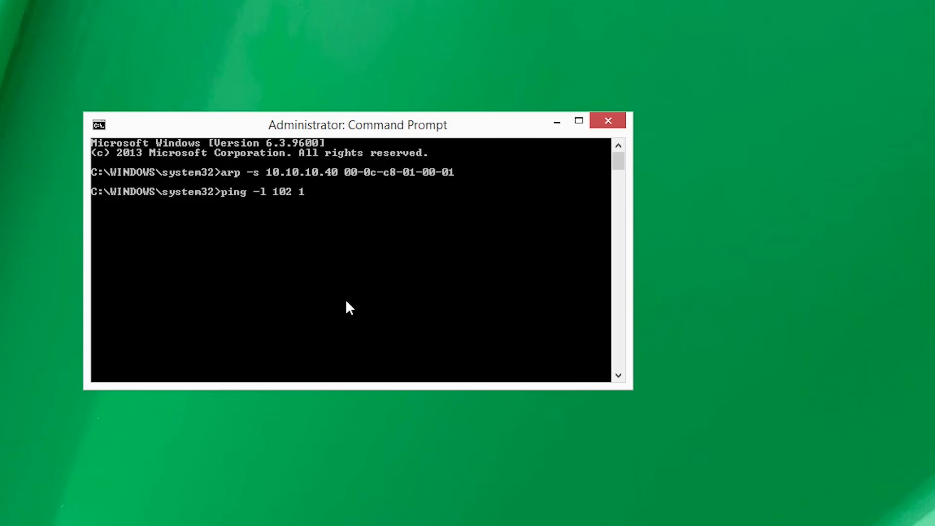
text(0.10.10.4)
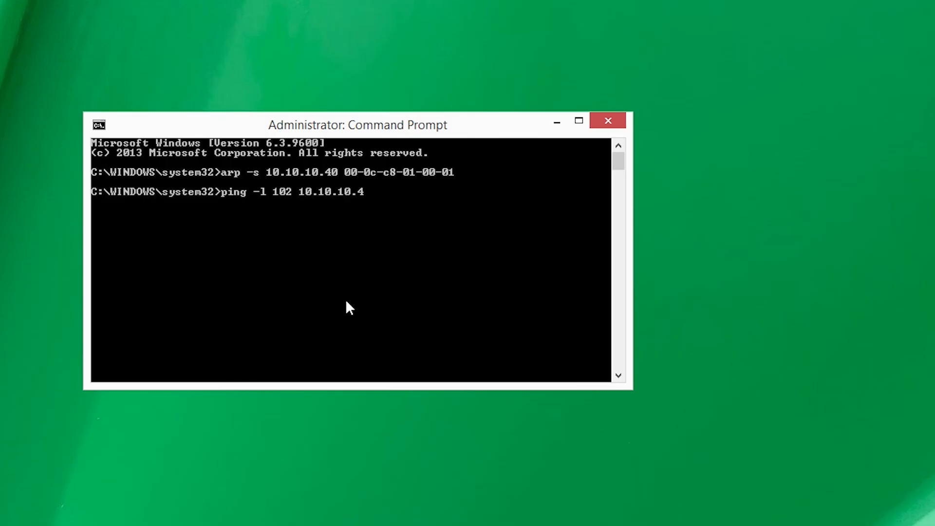
key(Enter)
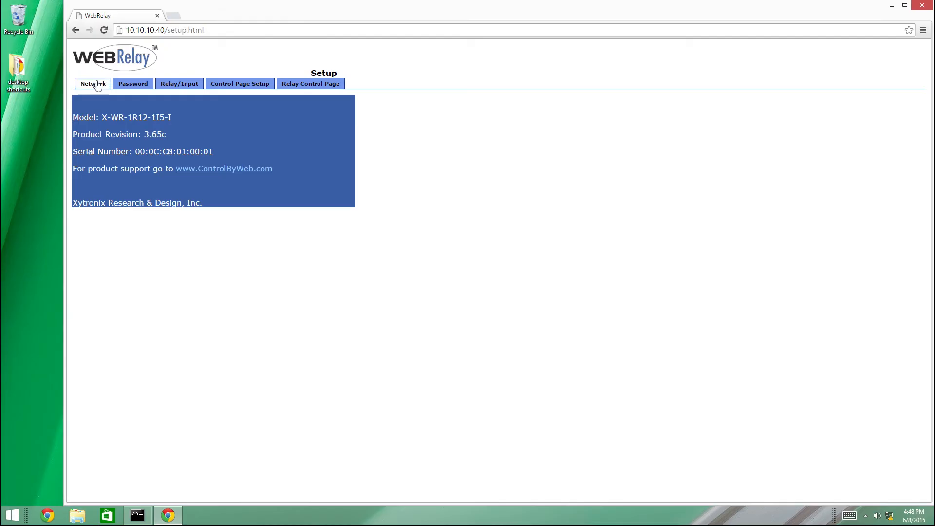
Open the relay's Network tab at 10.10.10.40, log in, and switch back via the taskbar
click(93, 83)
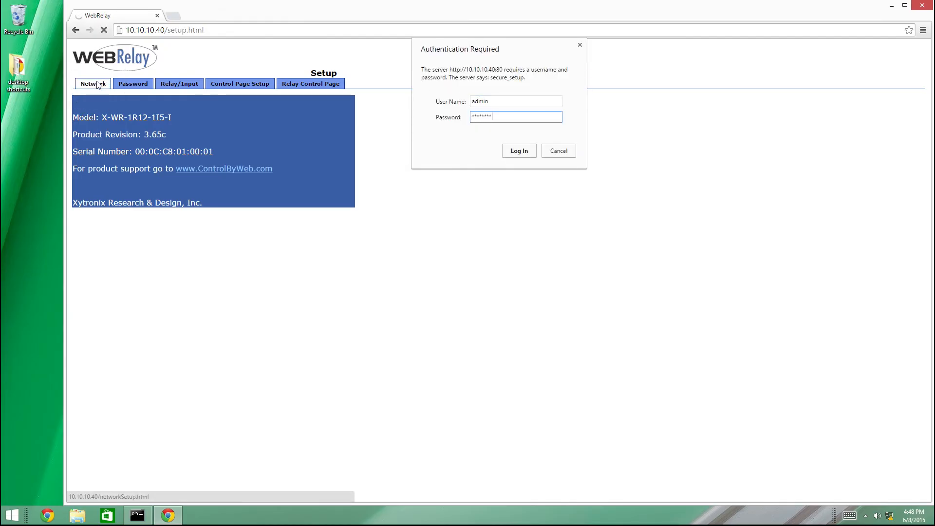
click(518, 151)
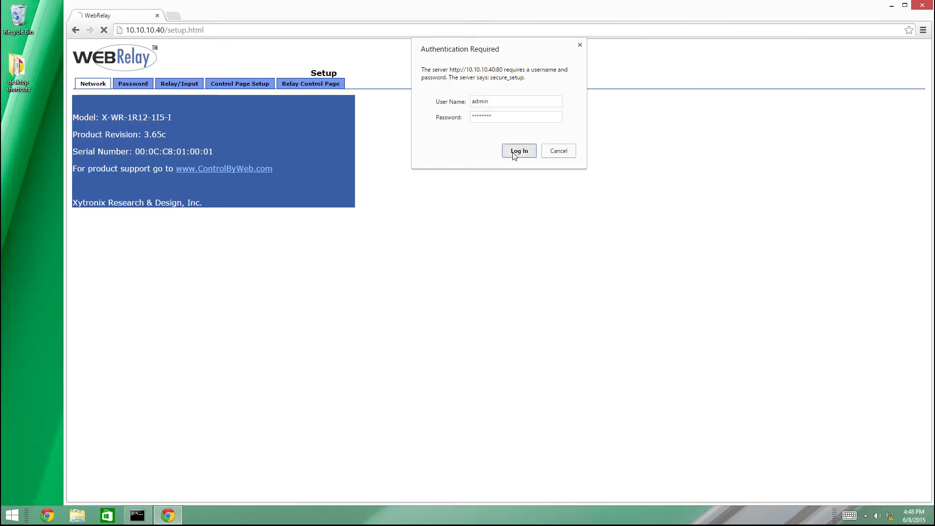
click(518, 151)
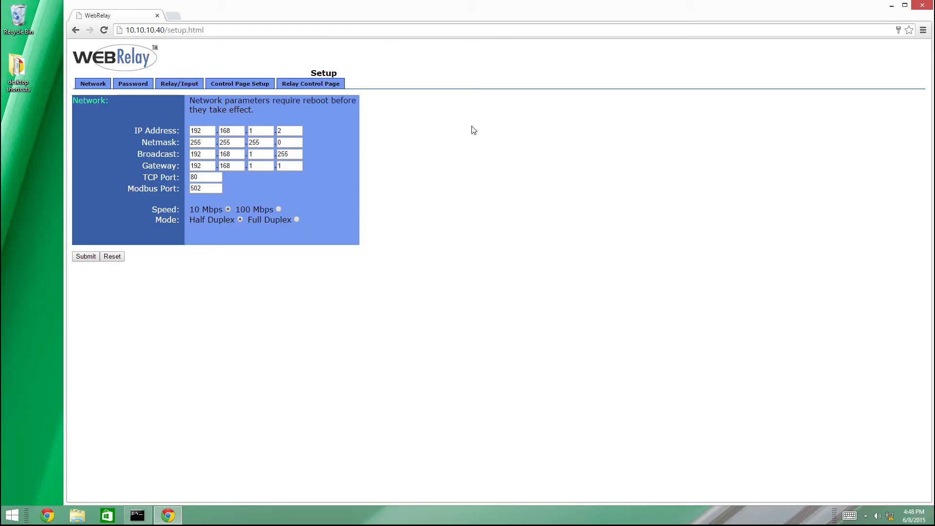
click(136, 515)
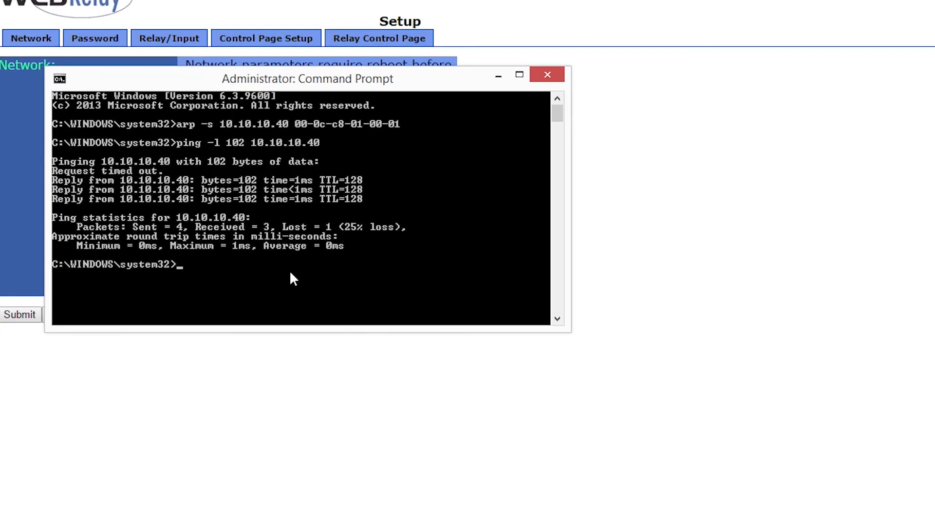
Start typing arp -d to delete the static ARP entry
text(arp)
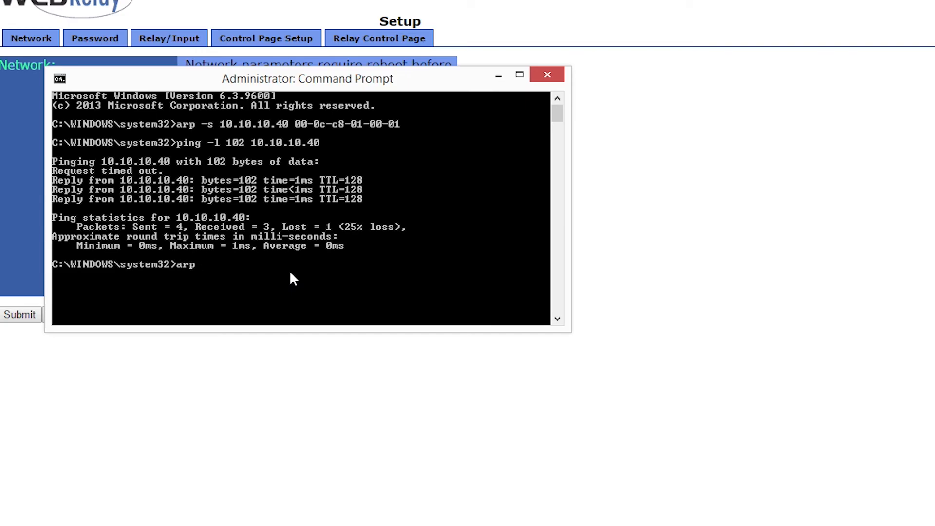
text(-d)
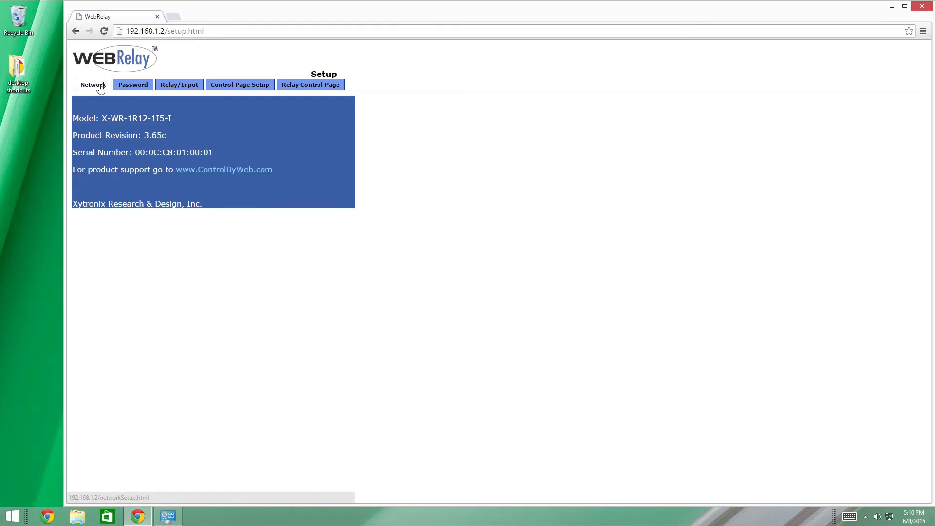
On the Network tab at 192.168.1.2, replace the IP address's last octet with 50
click(92, 84)
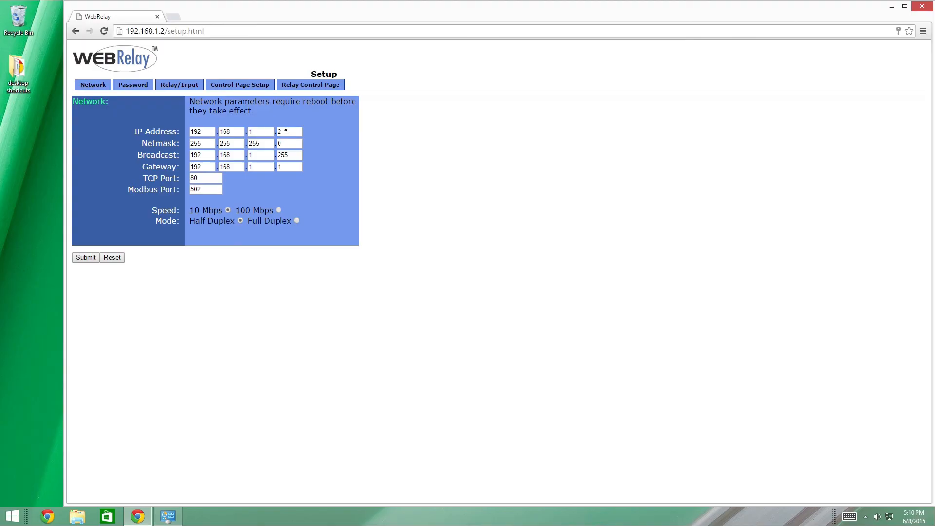
text(50)
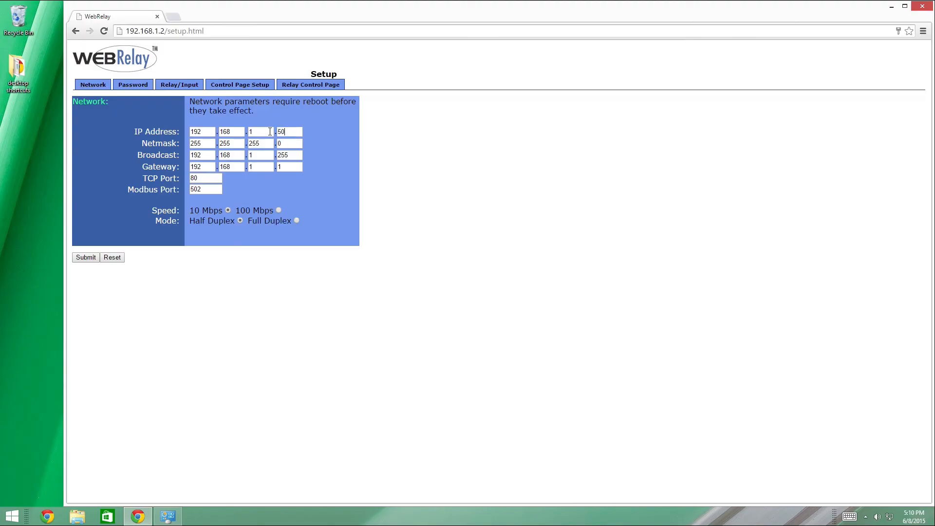